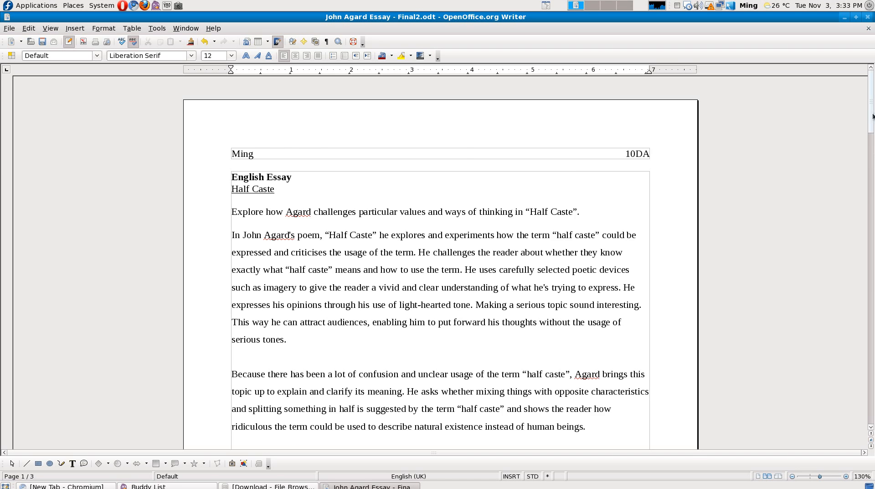
Step: Scroll the John Agard essay and type 'fact' and 'roise' below the title
scroll("down", 3)
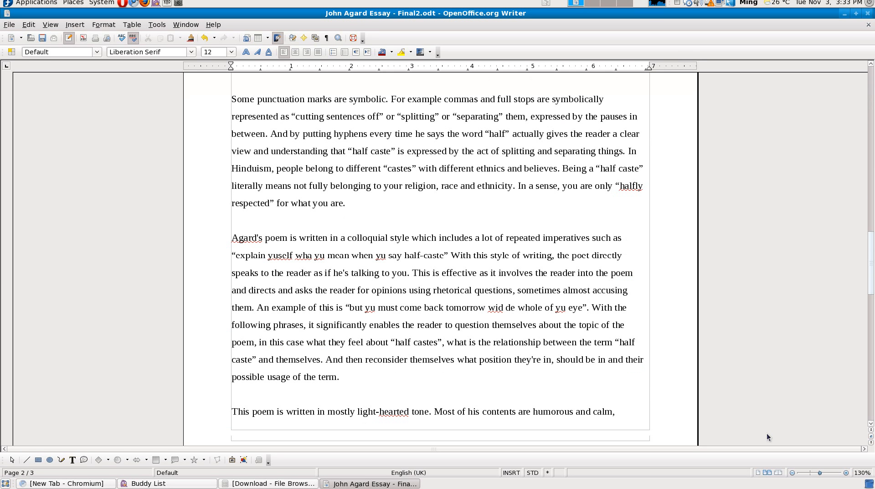
scroll("down", 3)
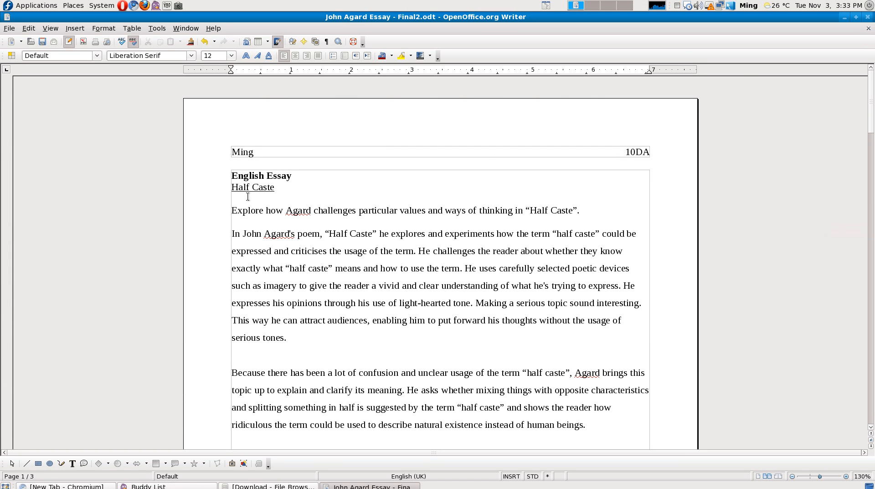
left_click(232, 199)
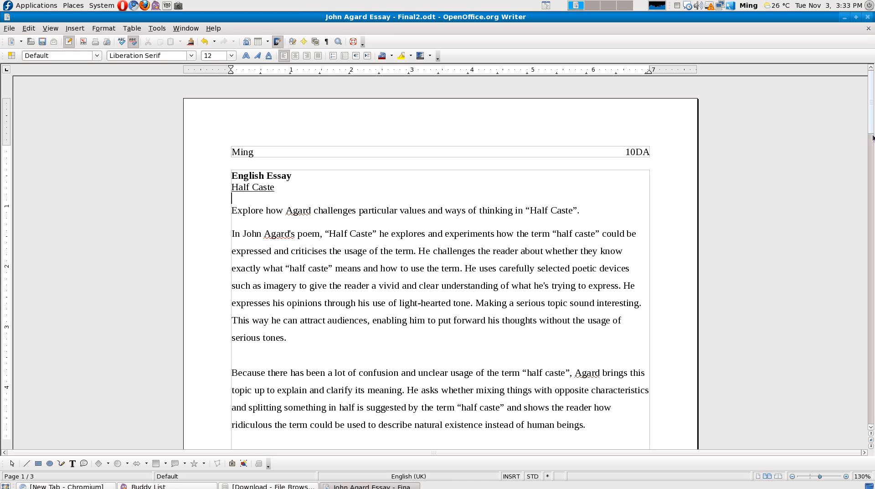
scroll("down", 3)
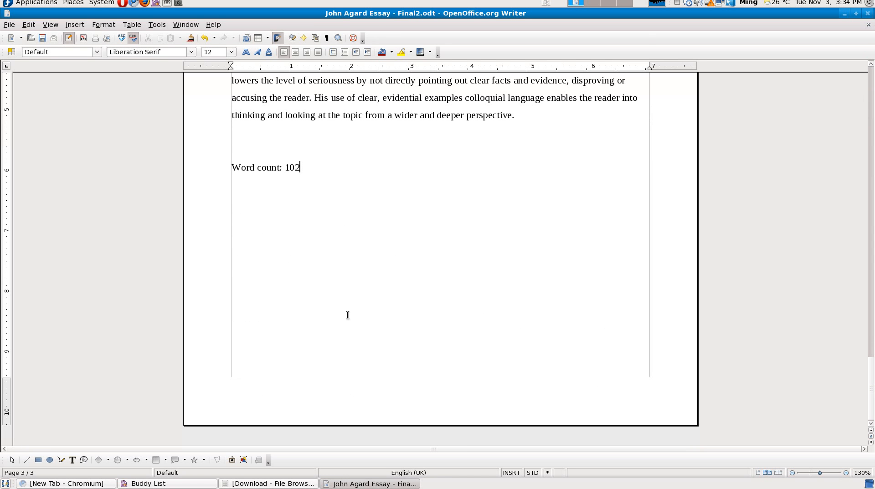
type("fact")
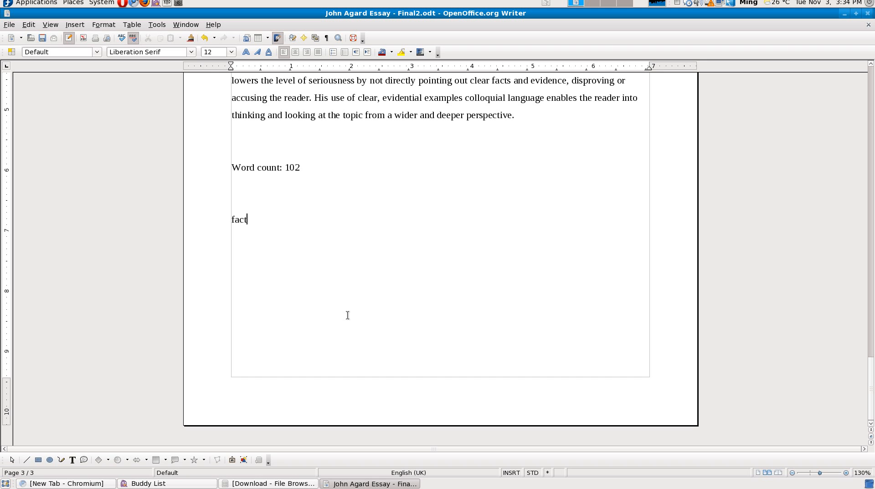
type("roise")
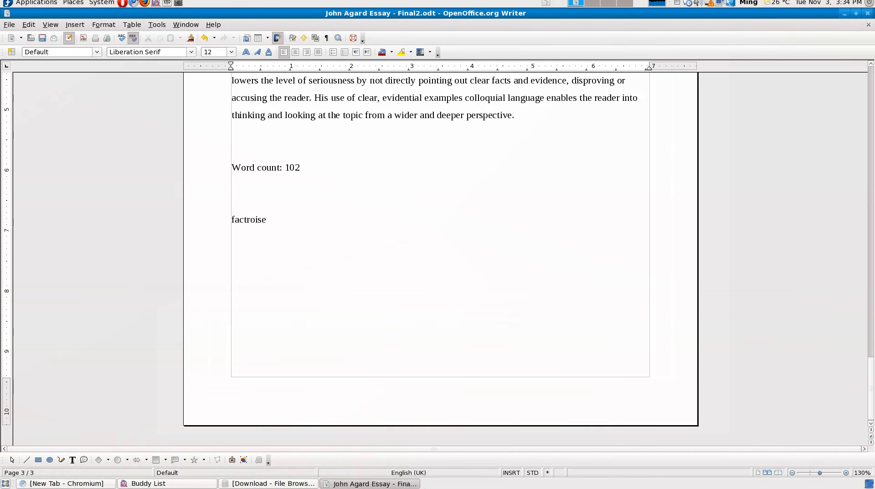
left_click(267, 220)
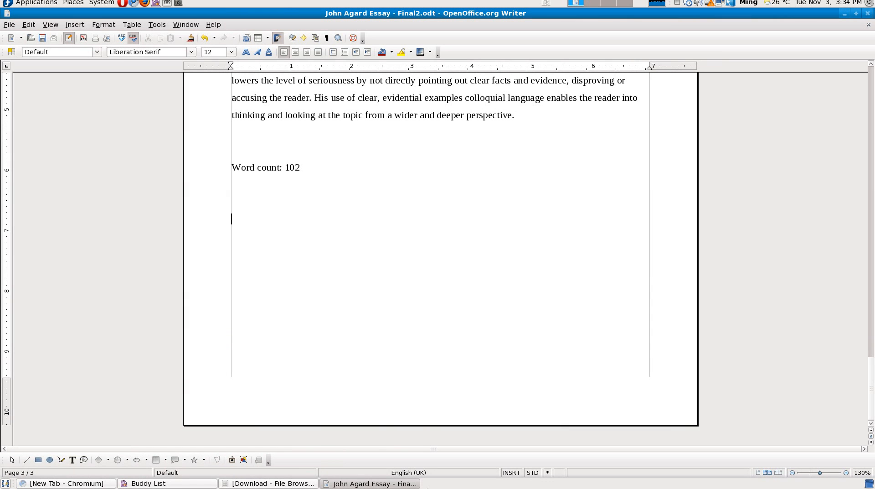
left_click(300, 168)
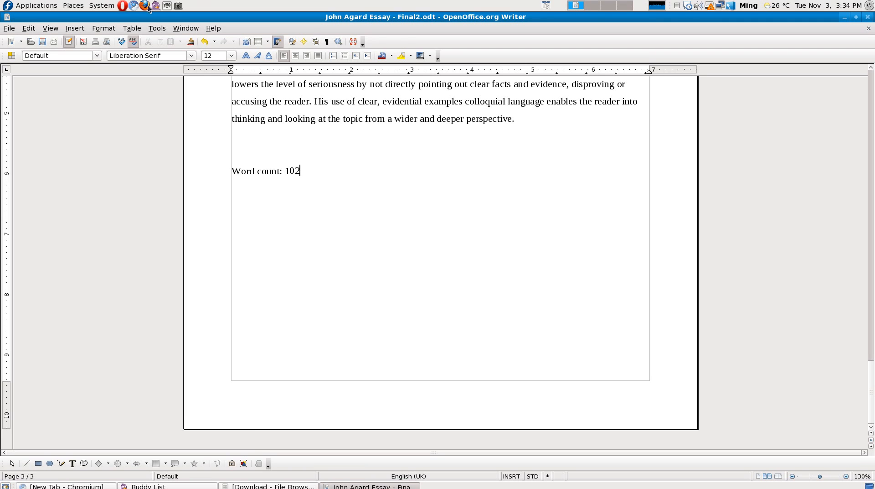
mouse_move(165, 37)
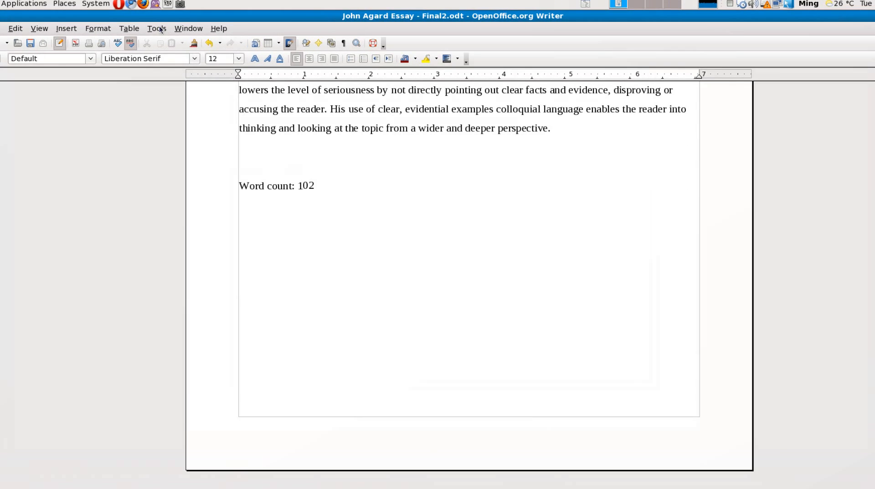
Step: View the OpenOffice.org Security page in the Options dialog and close it
left_click(156, 28)
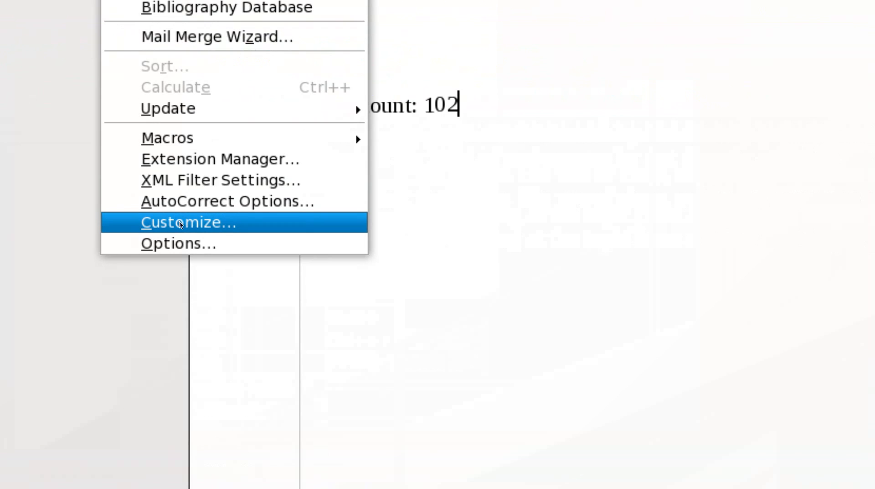
left_click(179, 243)
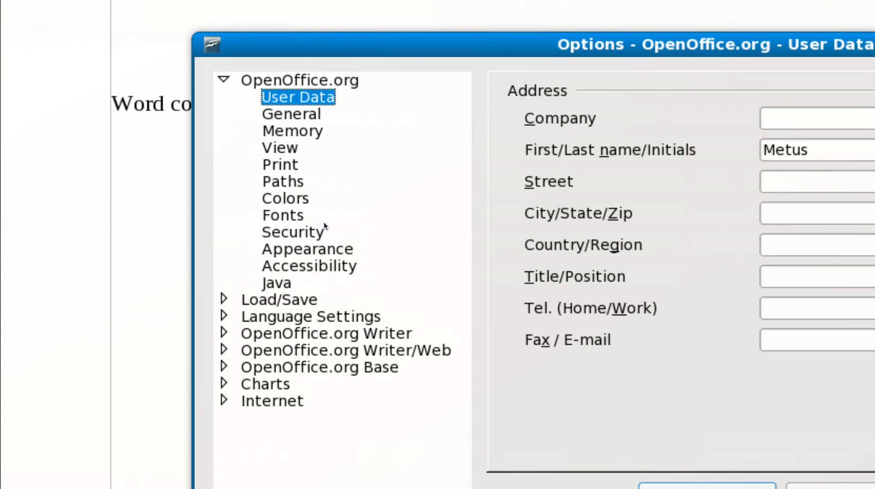
left_click(292, 232)
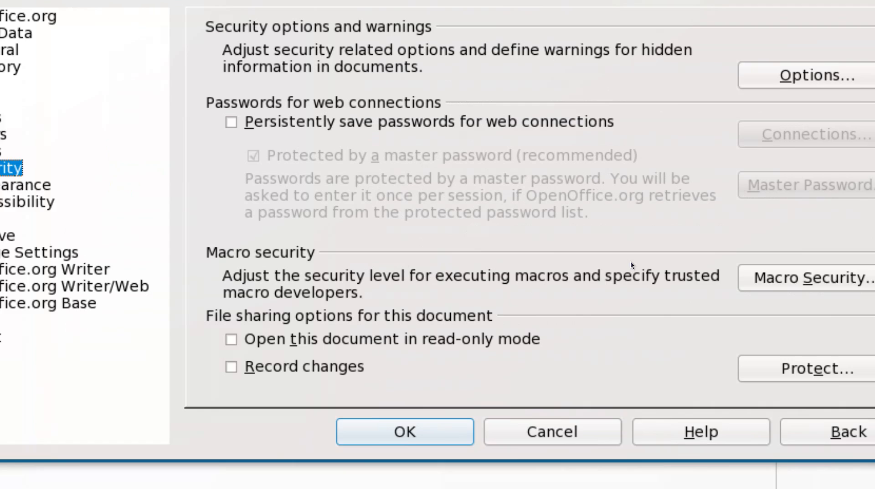
left_click(806, 276)
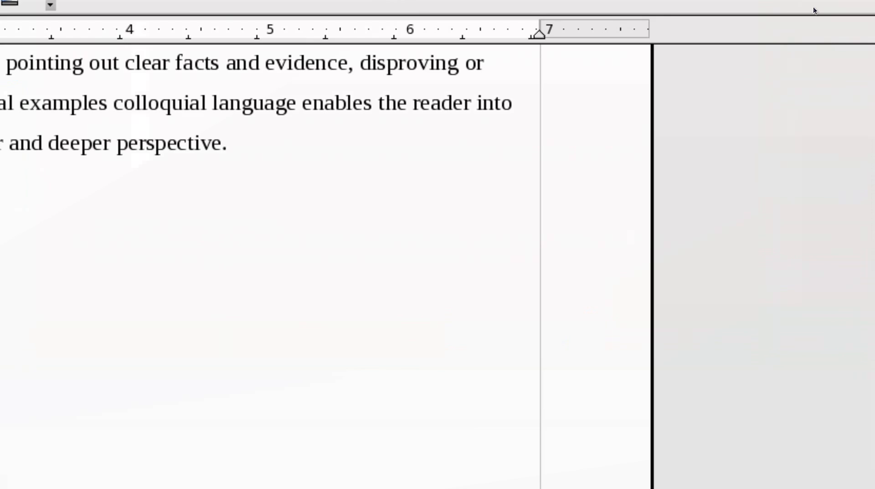
mouse_move(849, 16)
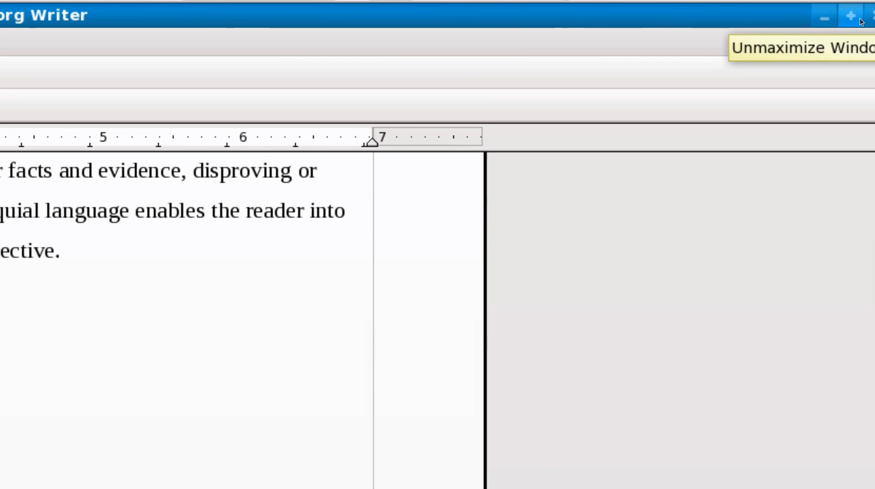
Step: Close the essay window and discard its unsaved changes
left_click(847, 17)
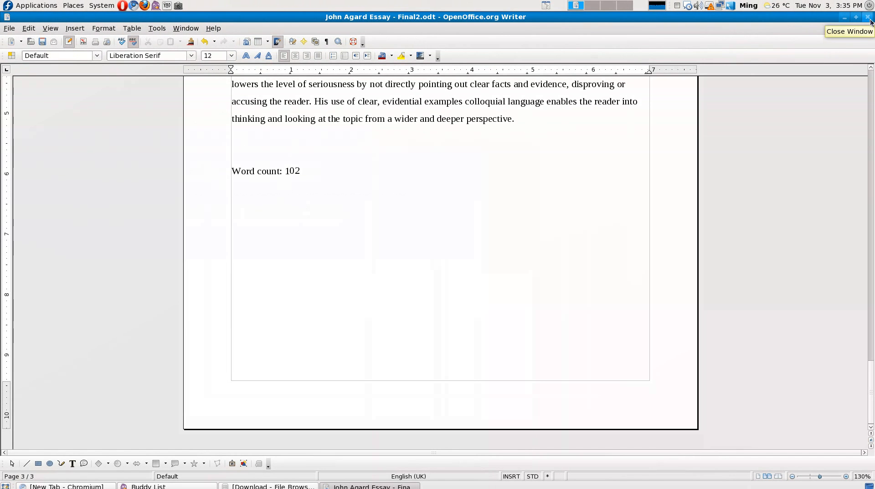
left_click(868, 17)
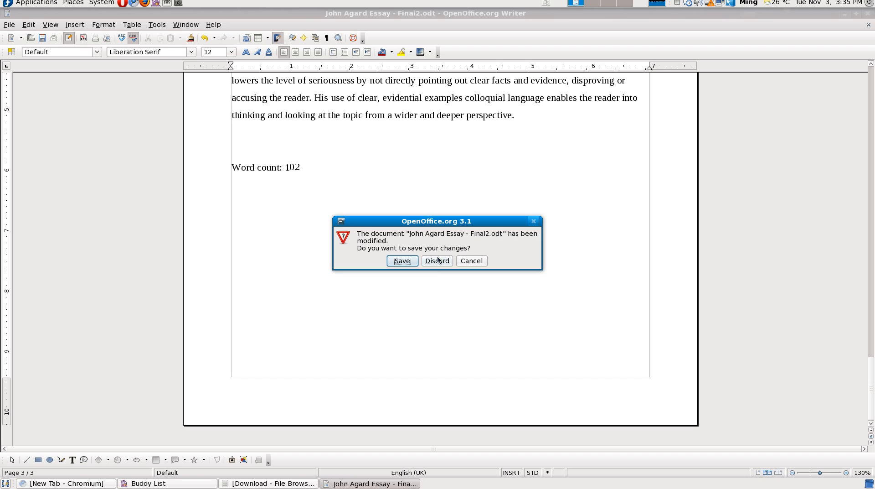
left_click(438, 261)
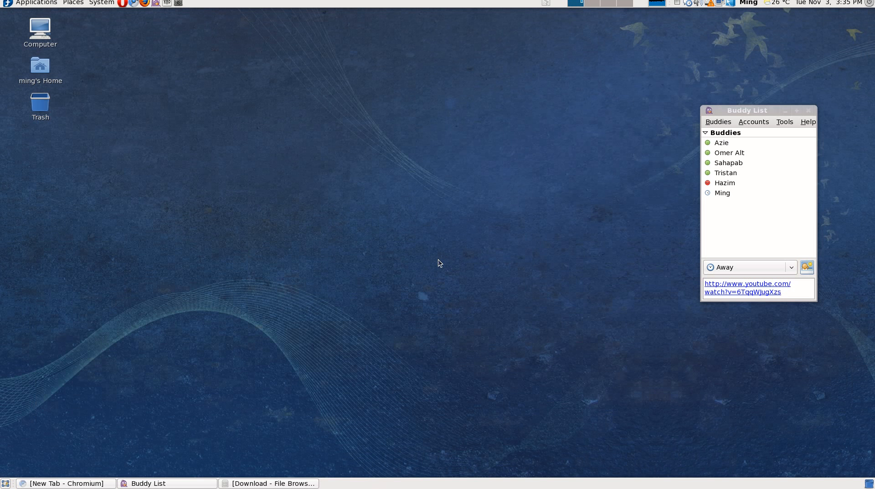
Step: Open DicOOo.sxw from the Download folder in OpenOffice.org
left_click(272, 484)
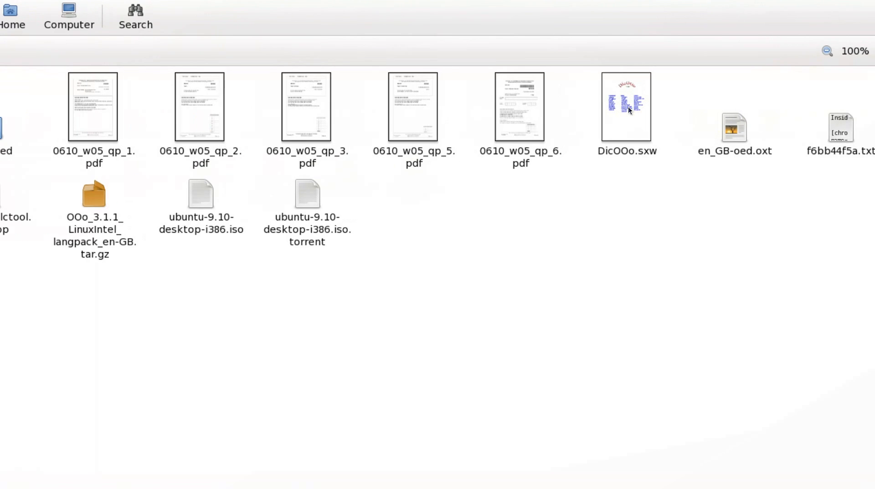
left_click(628, 108)
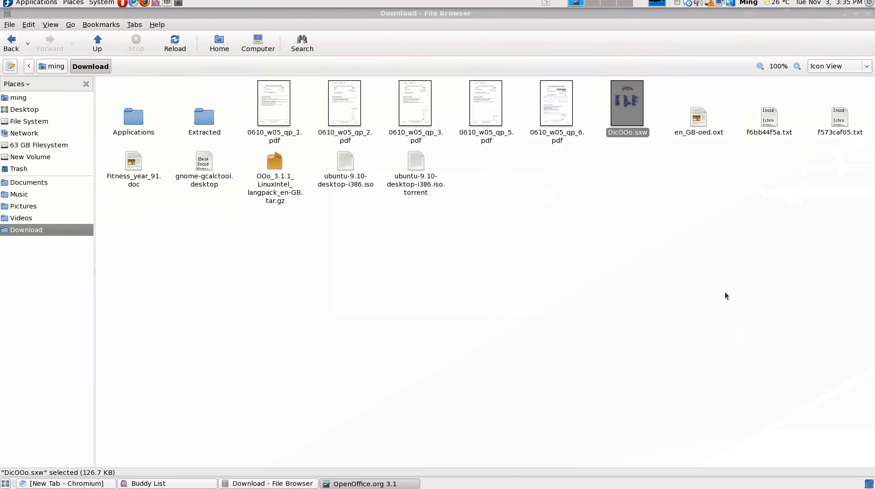
double_click(627, 103)
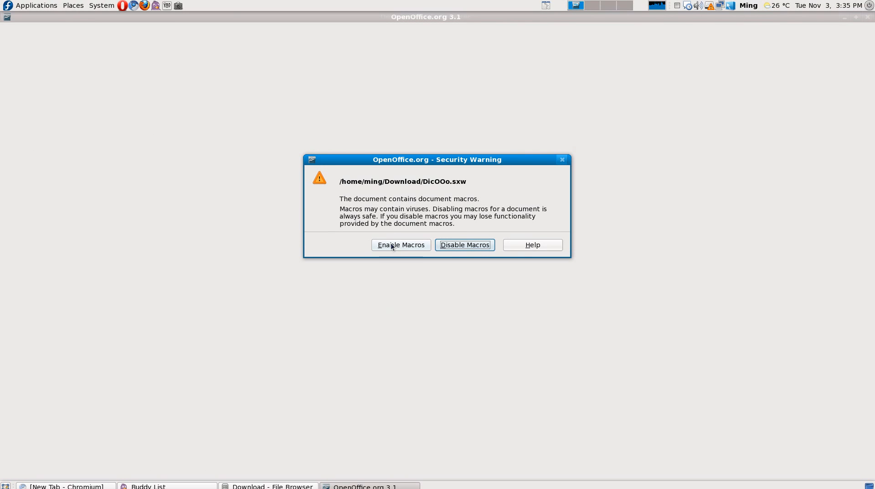
Step: Move the macro Security Warning dialog aside
left_click_drag(436, 160, 539, 160)
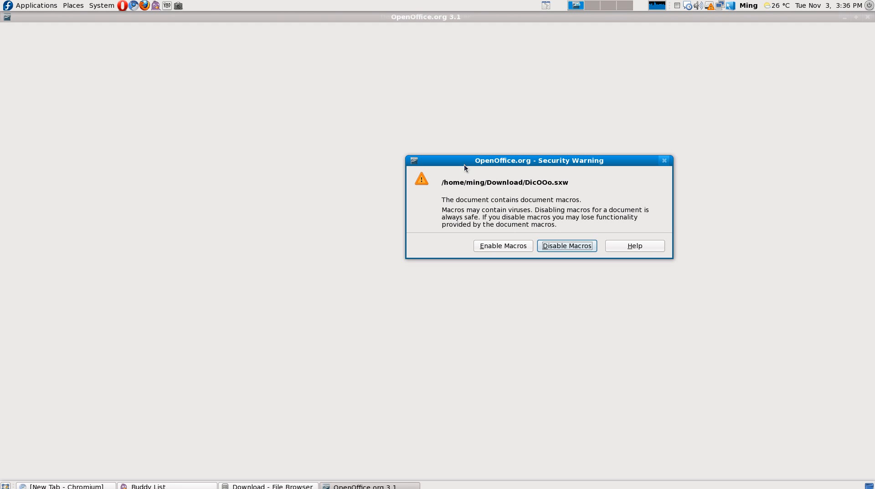
mouse_move(503, 193)
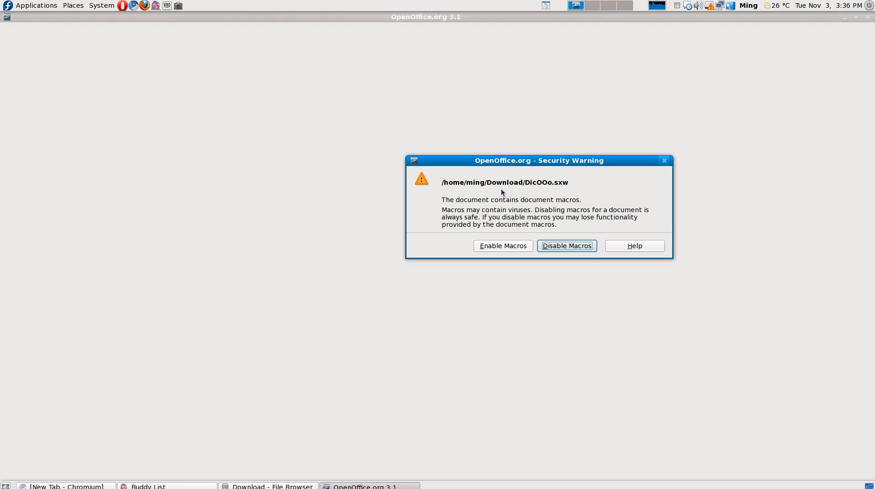
mouse_move(485, 232)
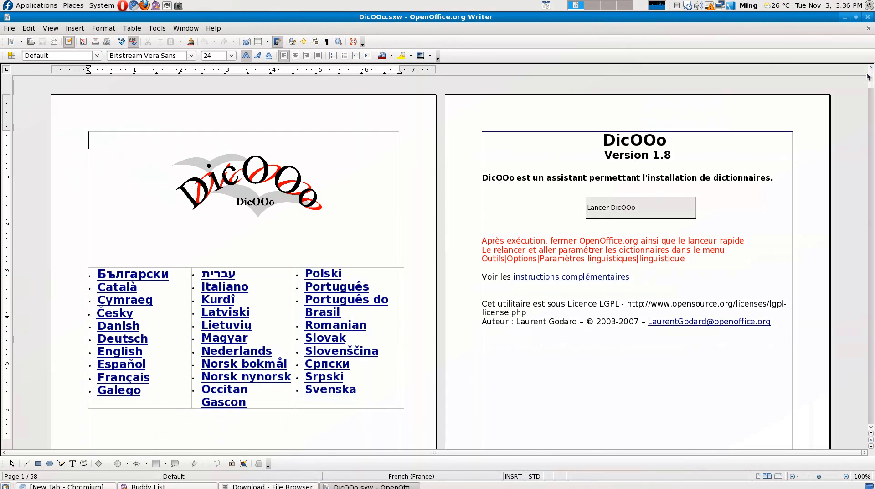
Step: Start the DicOOo dictionary wizard from the macro document
scroll("down", 3)
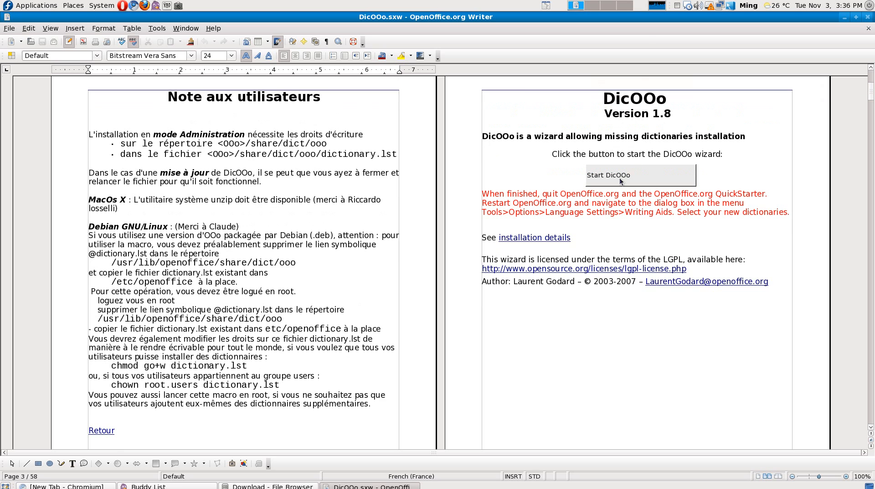
mouse_move(625, 183)
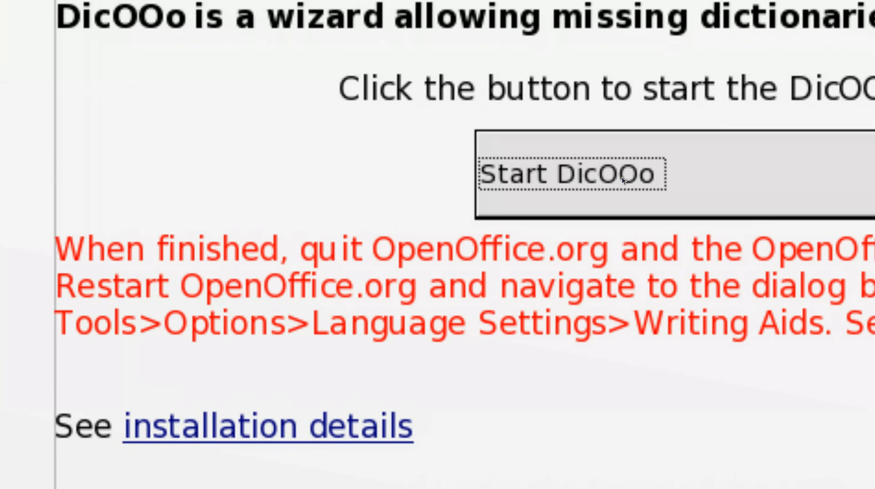
left_click(573, 175)
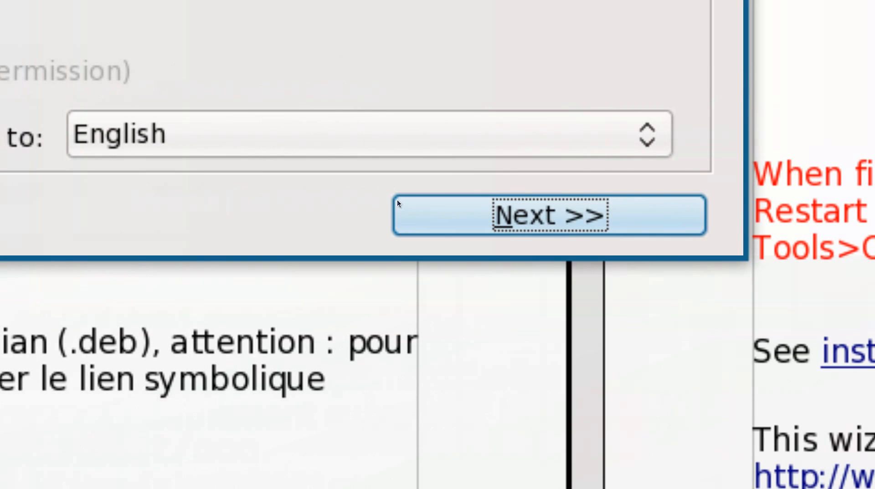
Step: Advance the wizard and retrieve the online list of spelling dictionaries
left_click(548, 215)
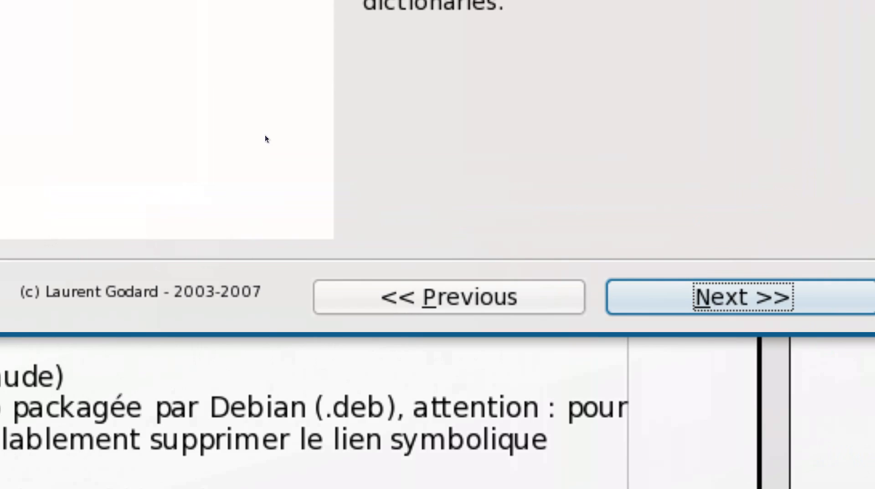
left_click(744, 298)
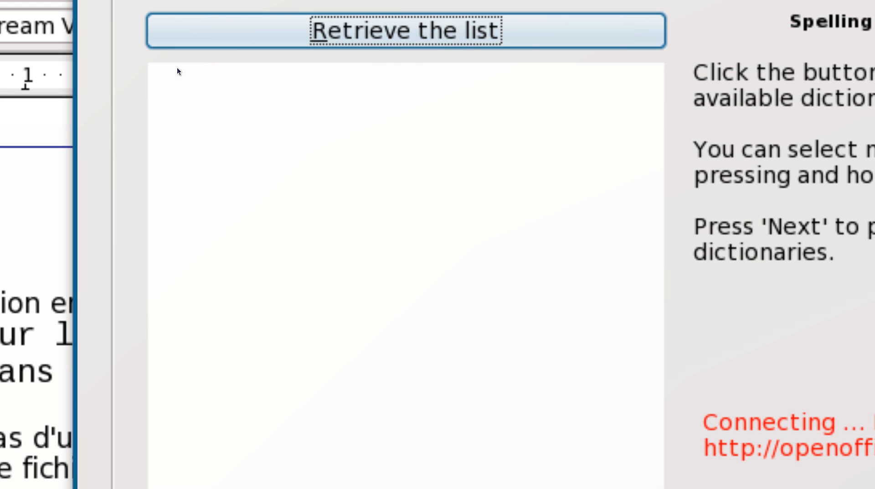
left_click(406, 31)
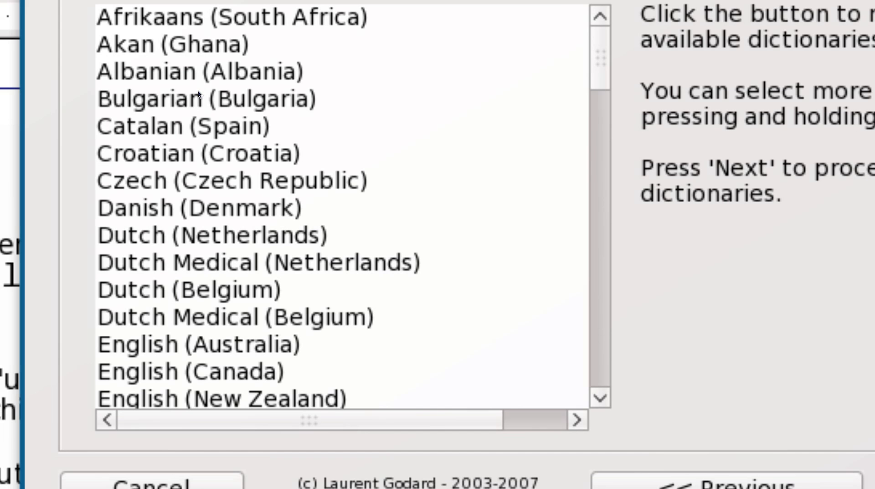
Step: Select dictionaries from the list, install them and quit OpenOffice
left_click(181, 126)
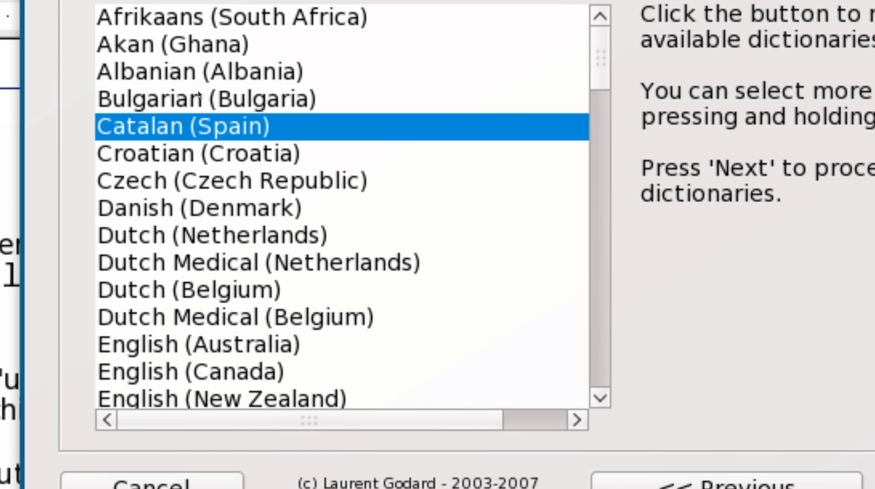
left_click(189, 372)
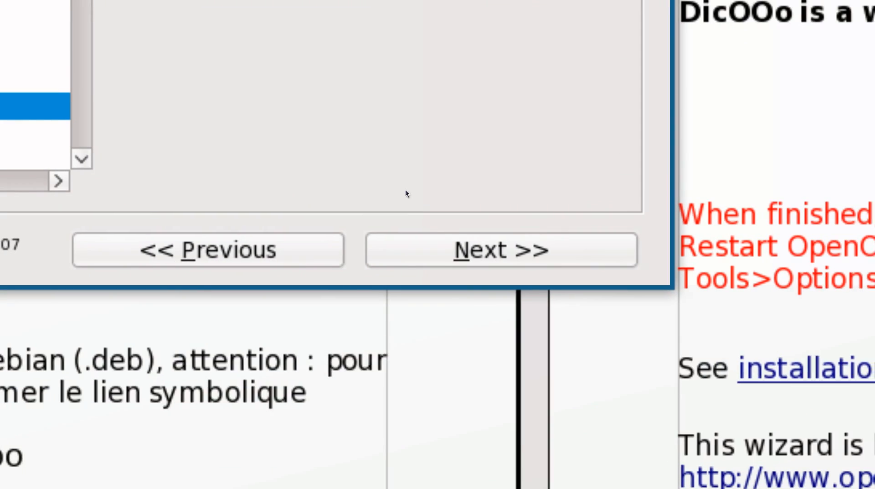
left_click(500, 250)
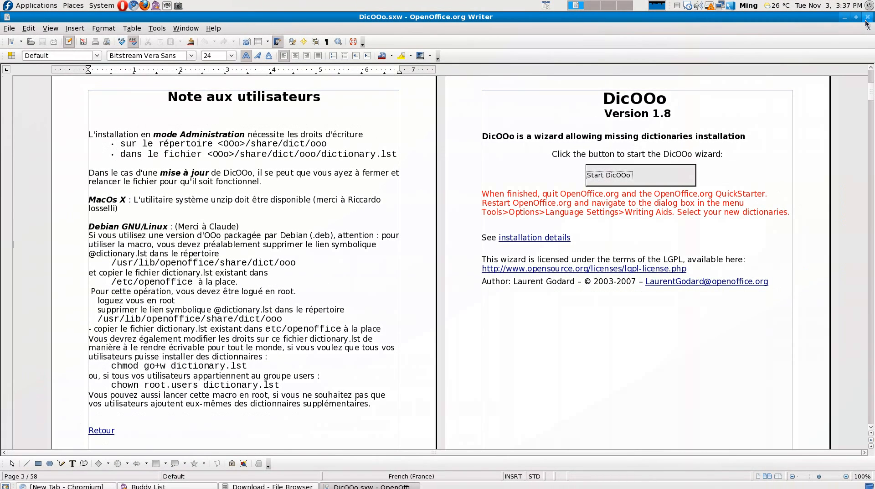
left_click(268, 483)
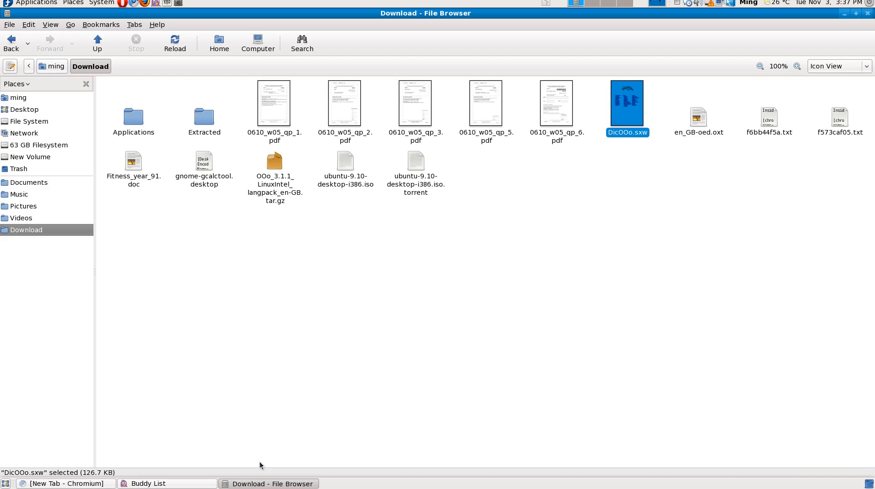
Step: Relaunch OpenOffice.org Writer from the Applications menu for a blank document
left_click(36, 5)
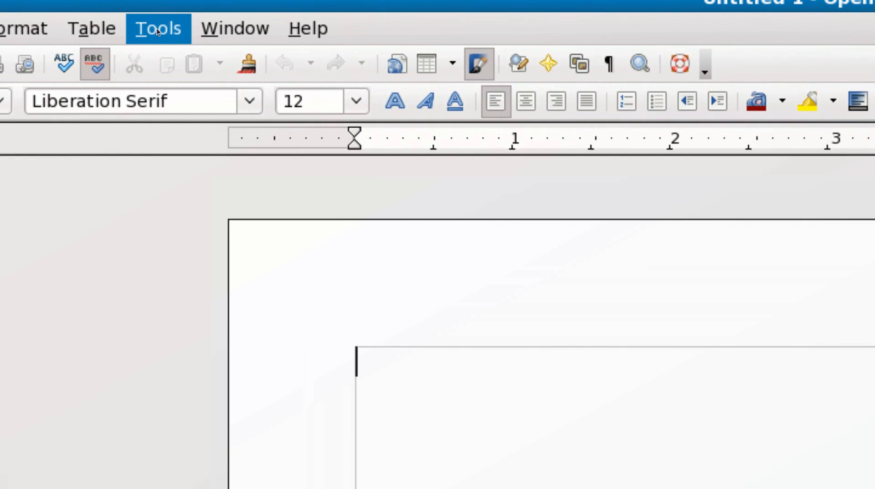
Step: Show Language Settings > Languages, then the Writing Aids page in Options
left_click(158, 28)
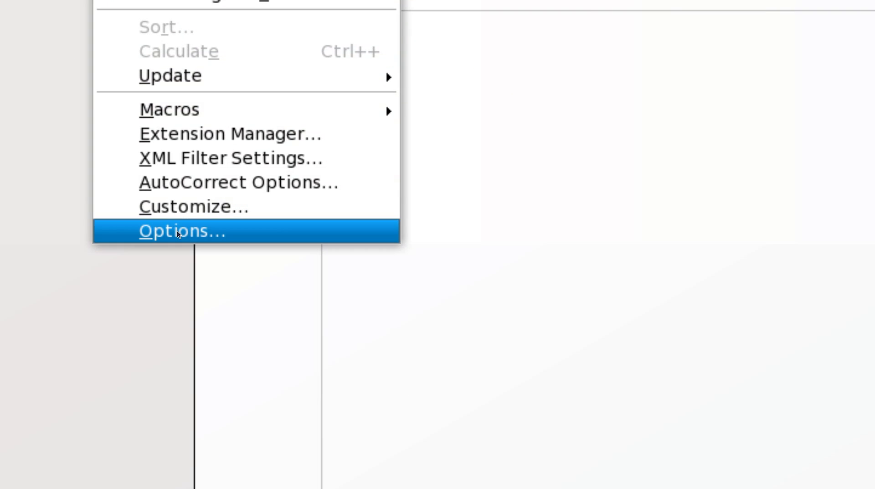
left_click(181, 230)
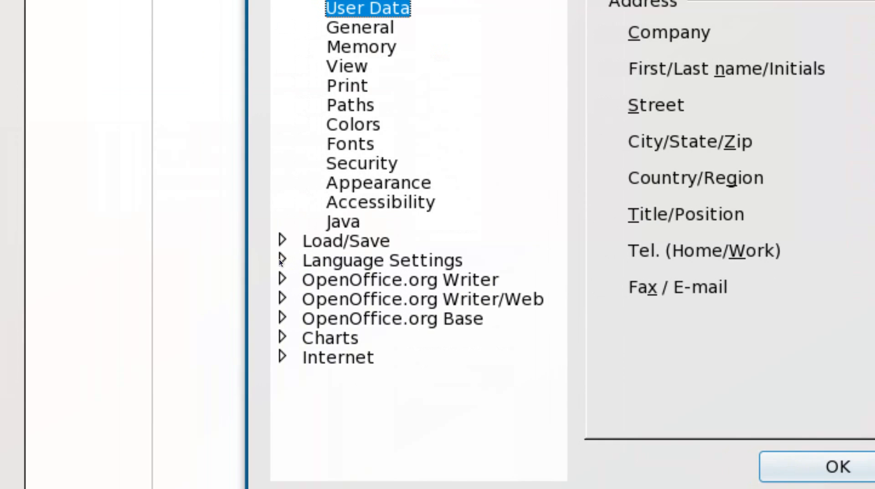
left_click(281, 260)
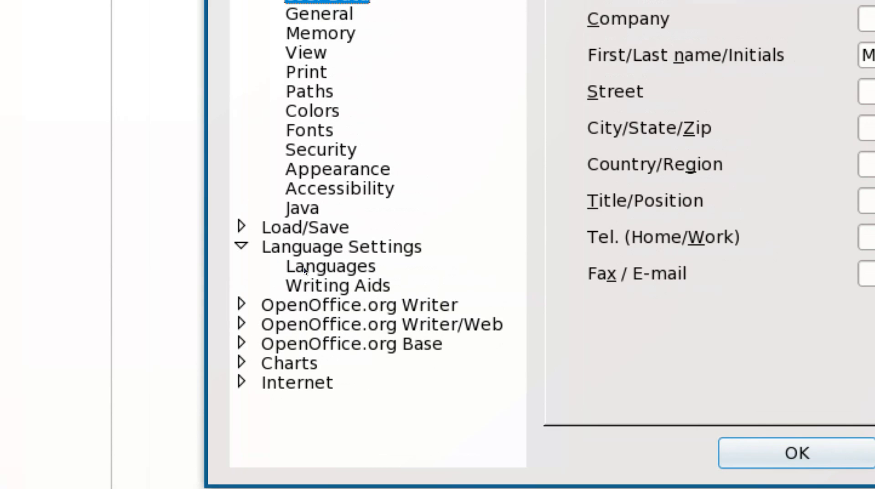
left_click(329, 267)
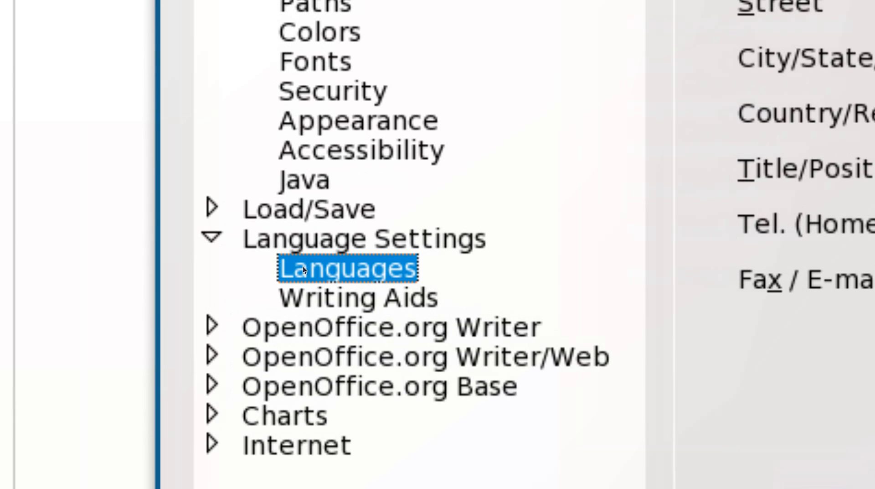
left_click(337, 269)
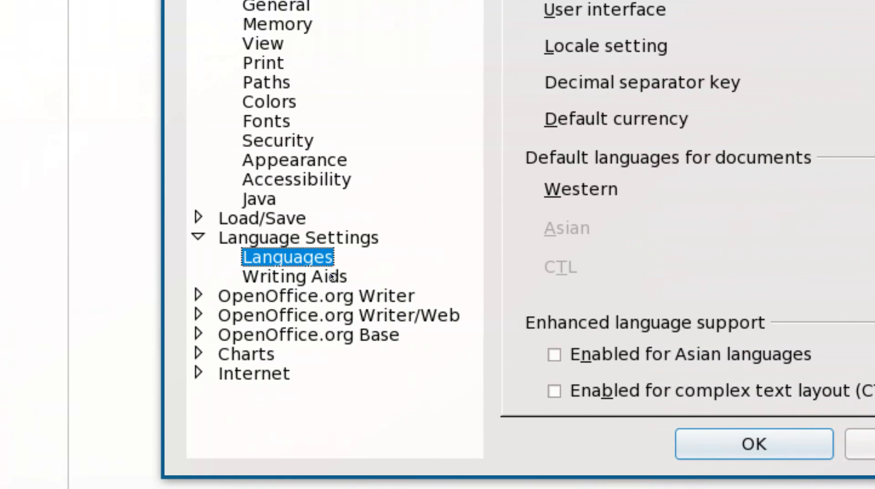
left_click(293, 276)
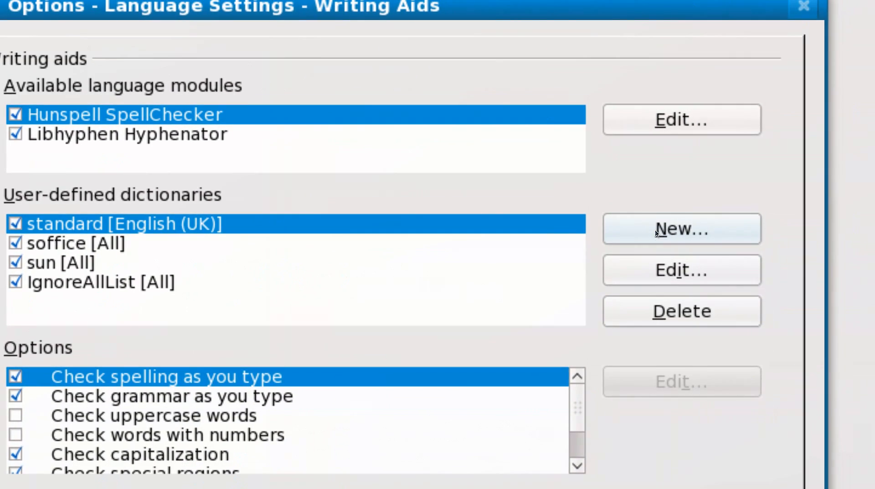
Step: Start a new user dictionary, browse its language list, then cancel it
left_click(682, 229)
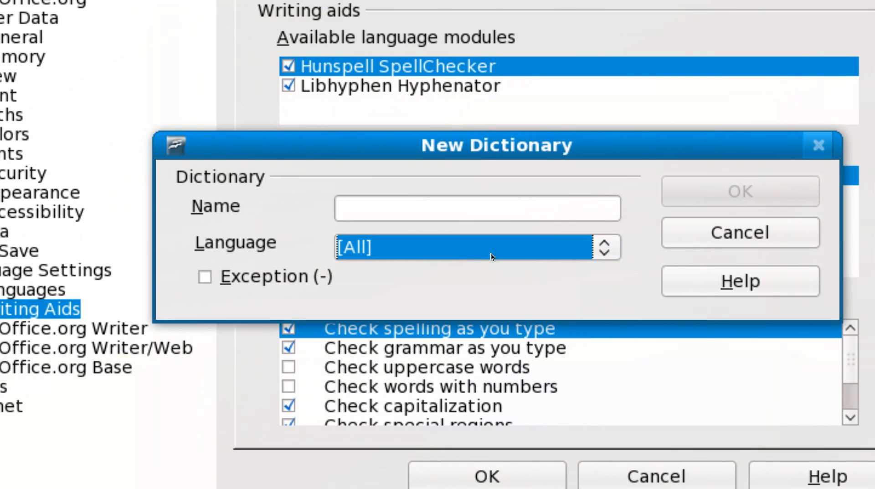
left_click(606, 248)
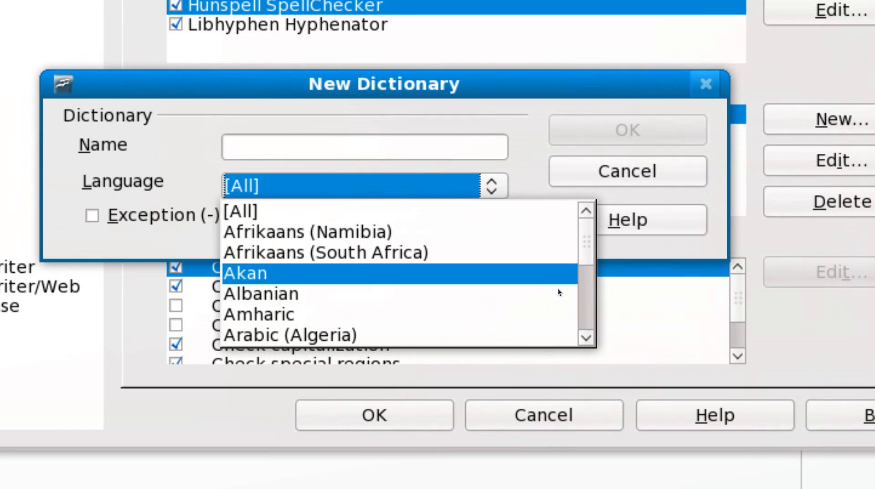
scroll("down", 3)
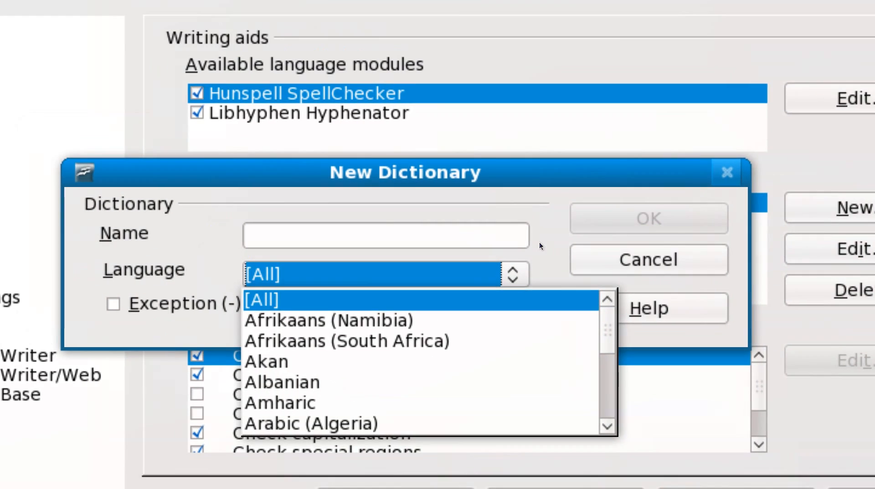
left_click(649, 260)
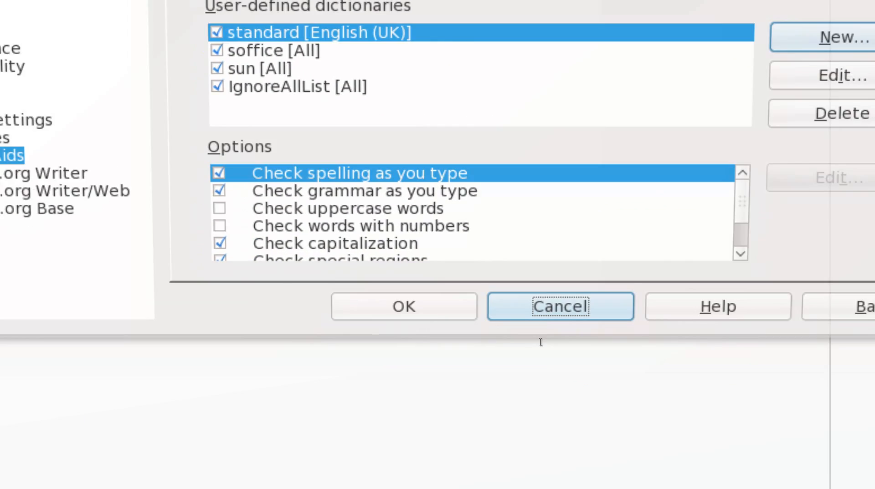
Step: Close the Options dialog and return to the blank Untitled 1 document
left_click(560, 306)
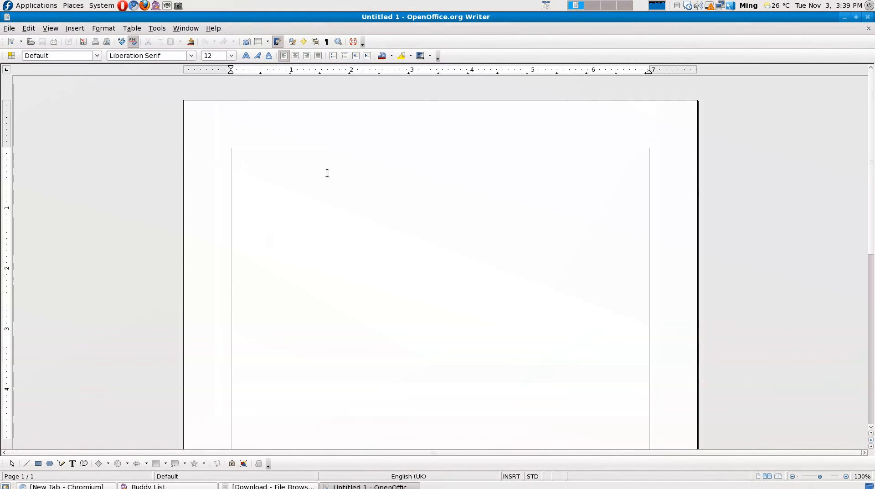
left_click(329, 170)
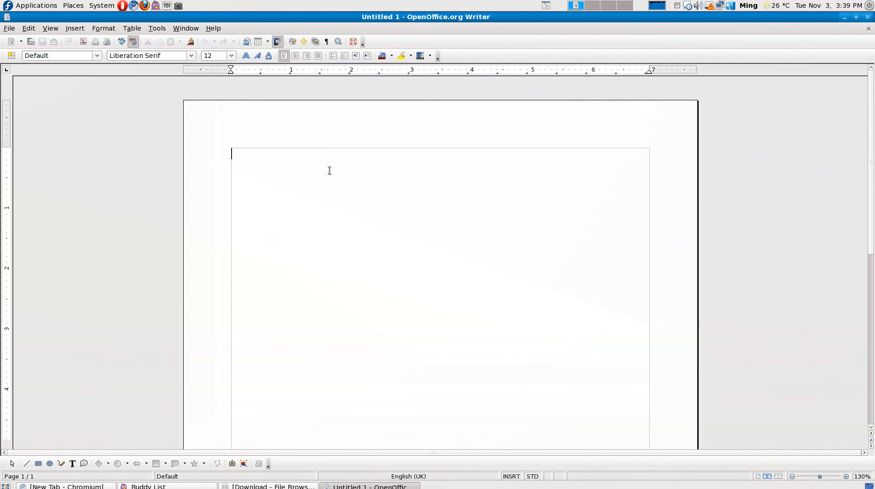